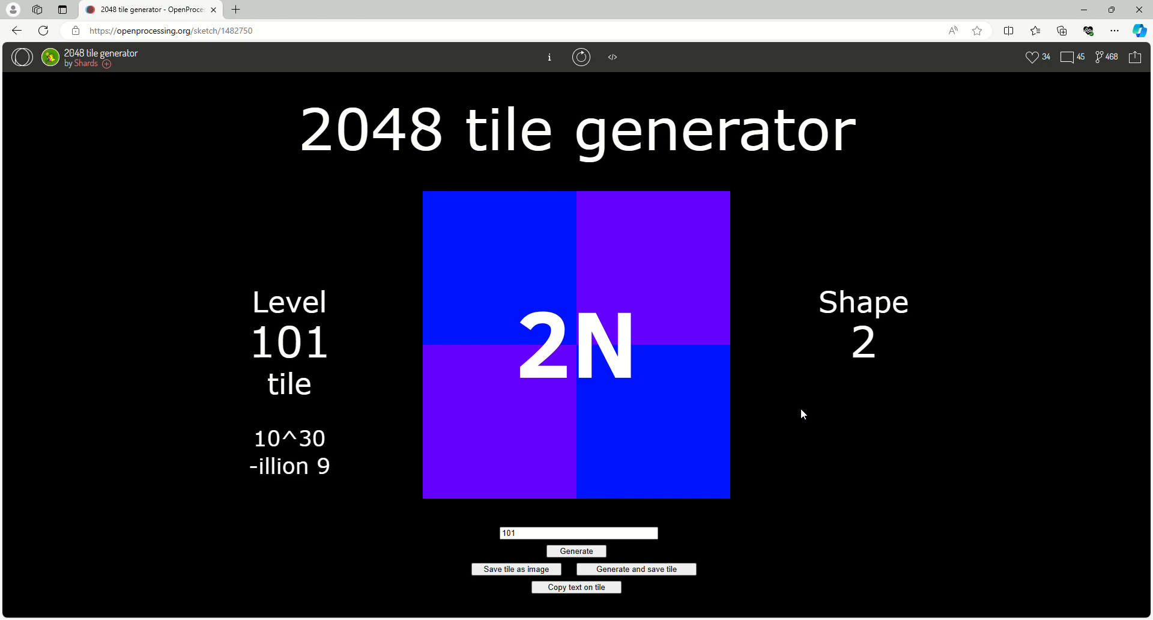
Step the level field up from 101 to 103 so the 10N tile appears.
click(578, 532)
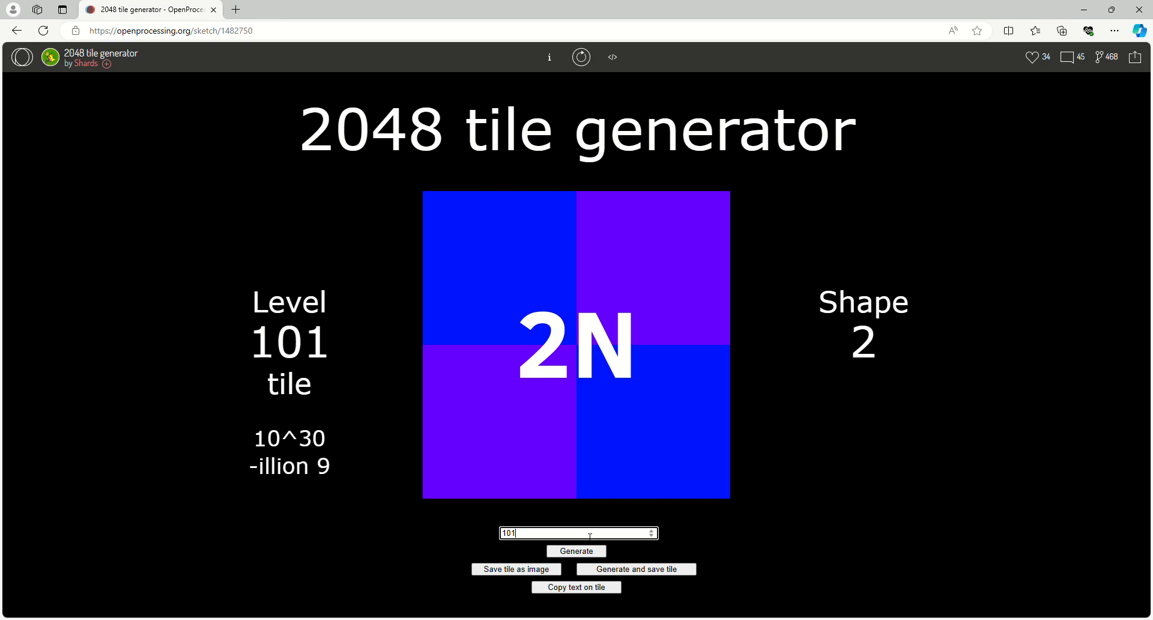
click(576, 550)
text(103)
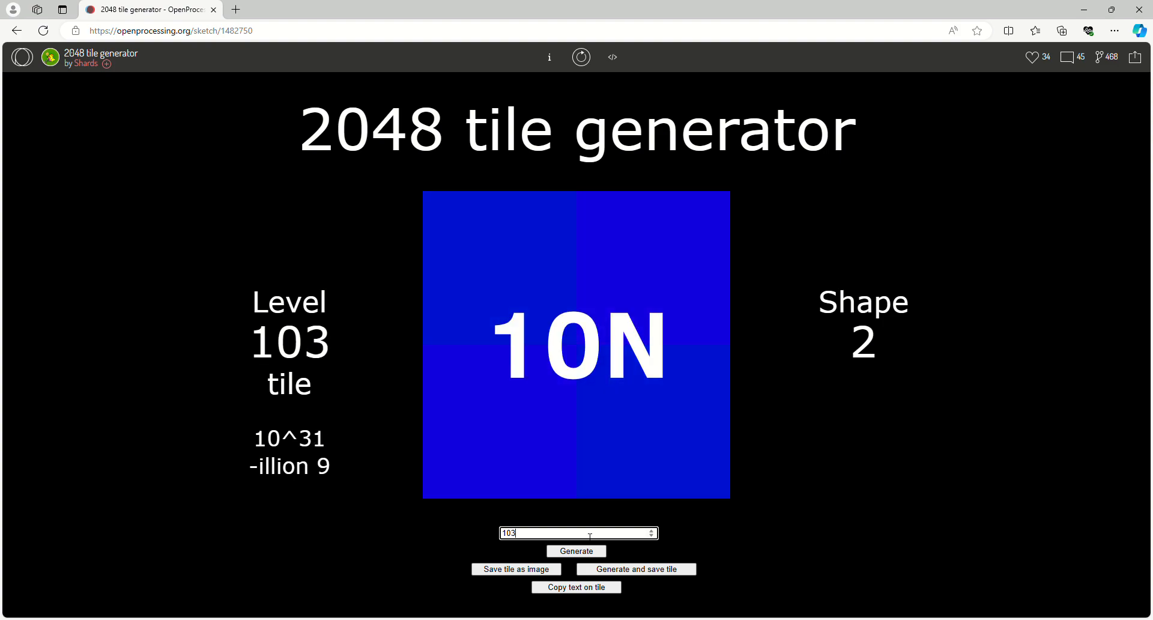
Raise the tile level to 119, showing the 664D tile in the -illion 10 range.
click(576, 551)
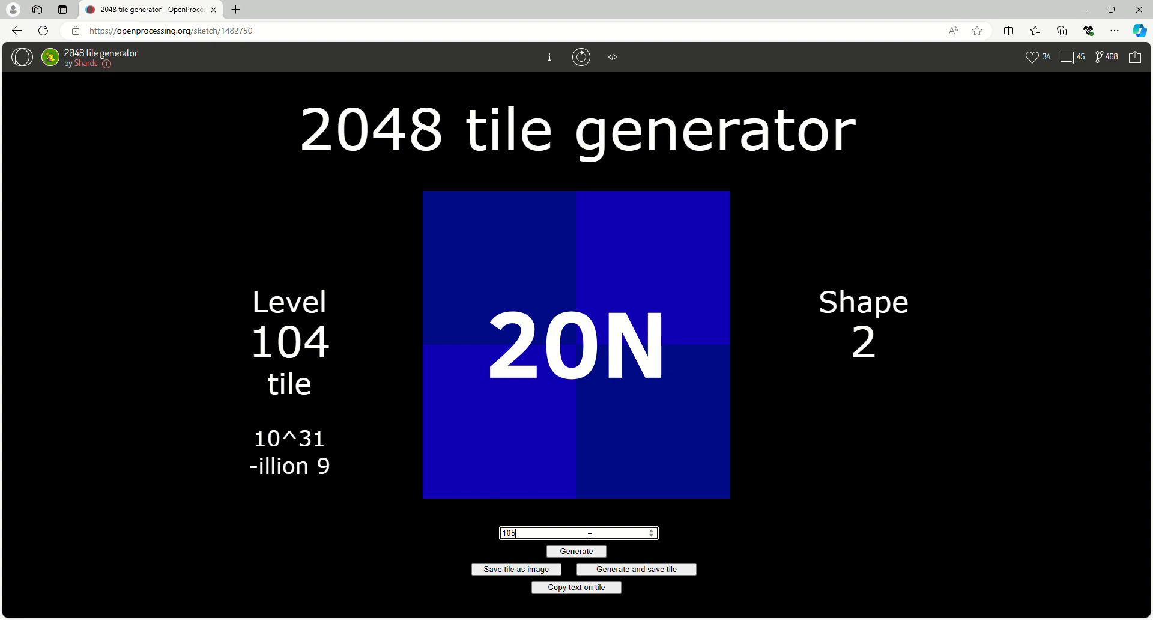
click(576, 551)
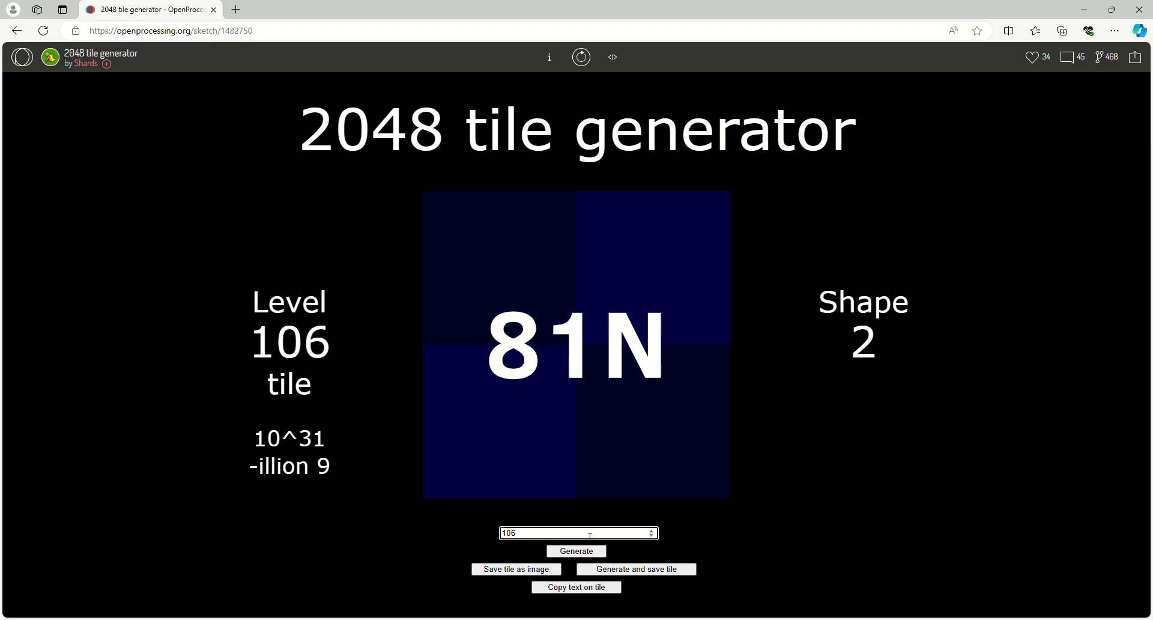
click(576, 551)
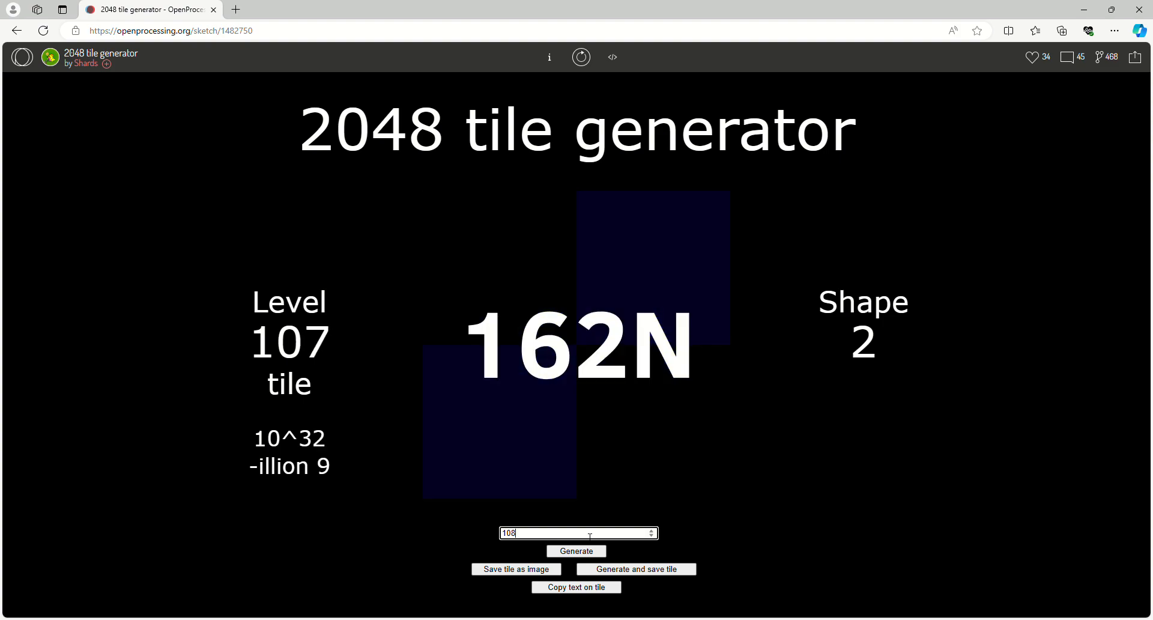
click(576, 551)
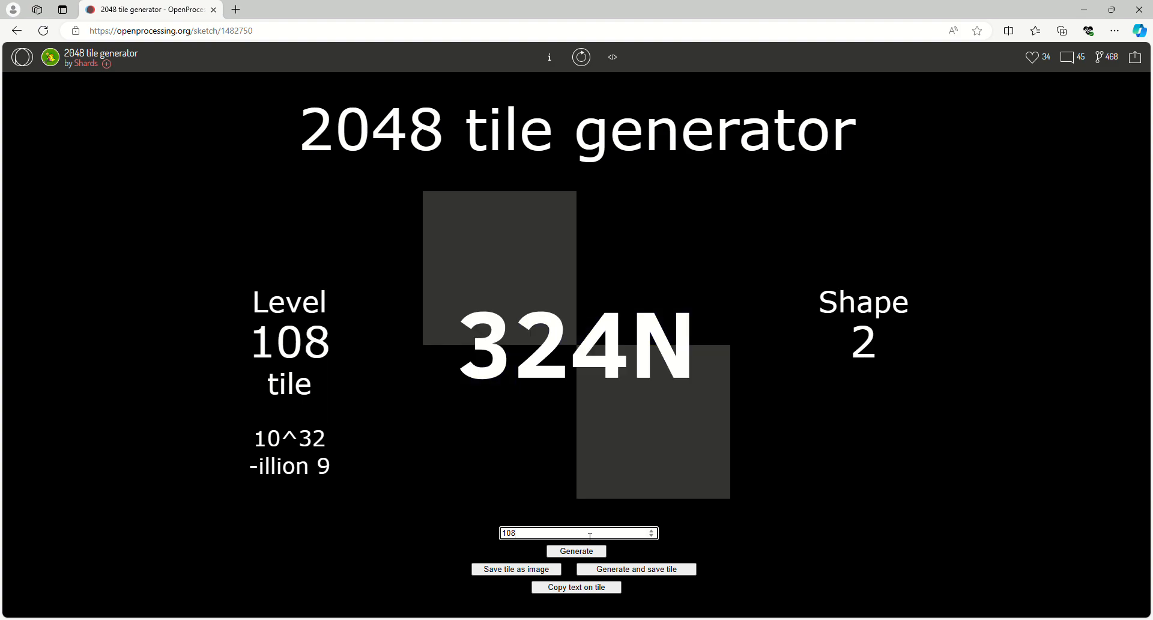
click(576, 551)
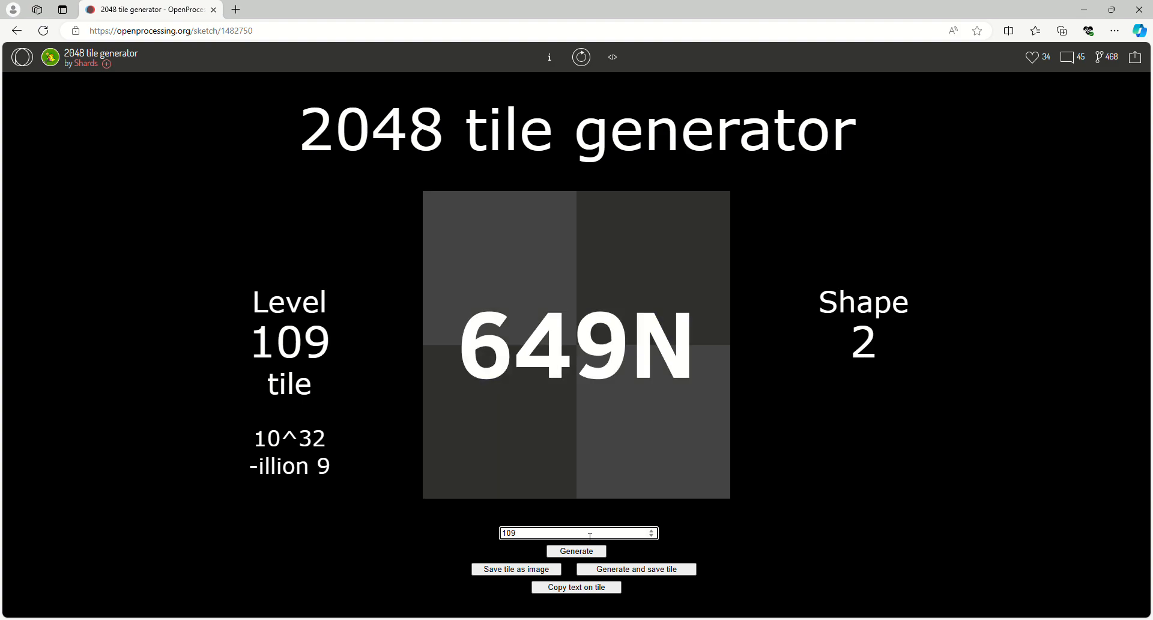
click(577, 551)
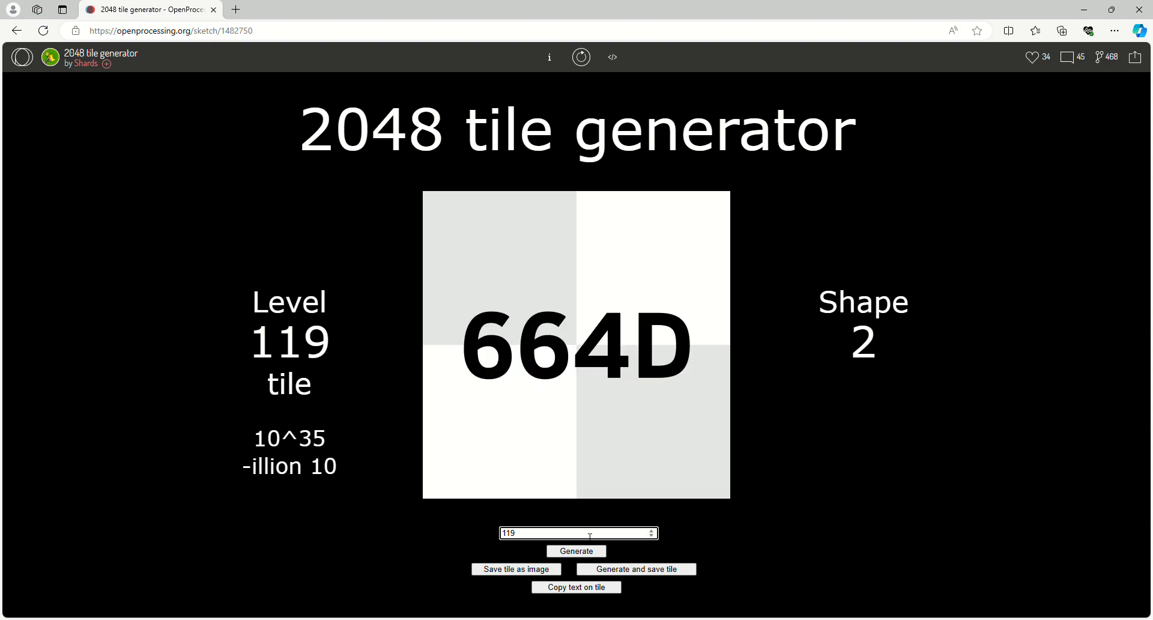
Raise the tile level from 119 to 158, showing the 365qD tile (-illion 14).
click(576, 551)
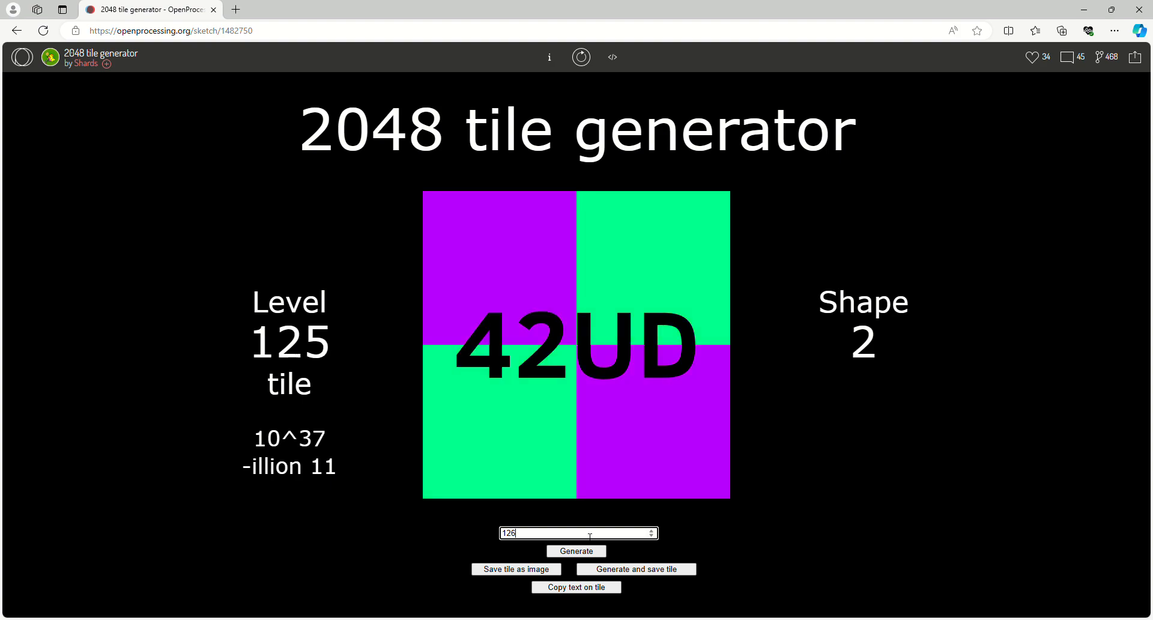
click(576, 550)
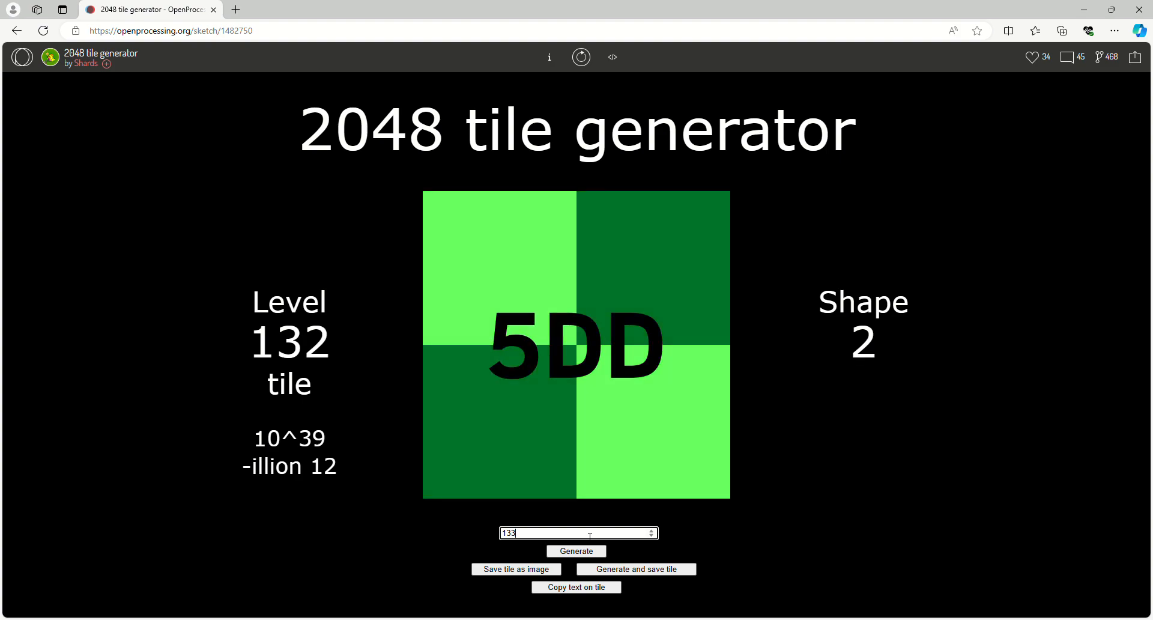
click(576, 551)
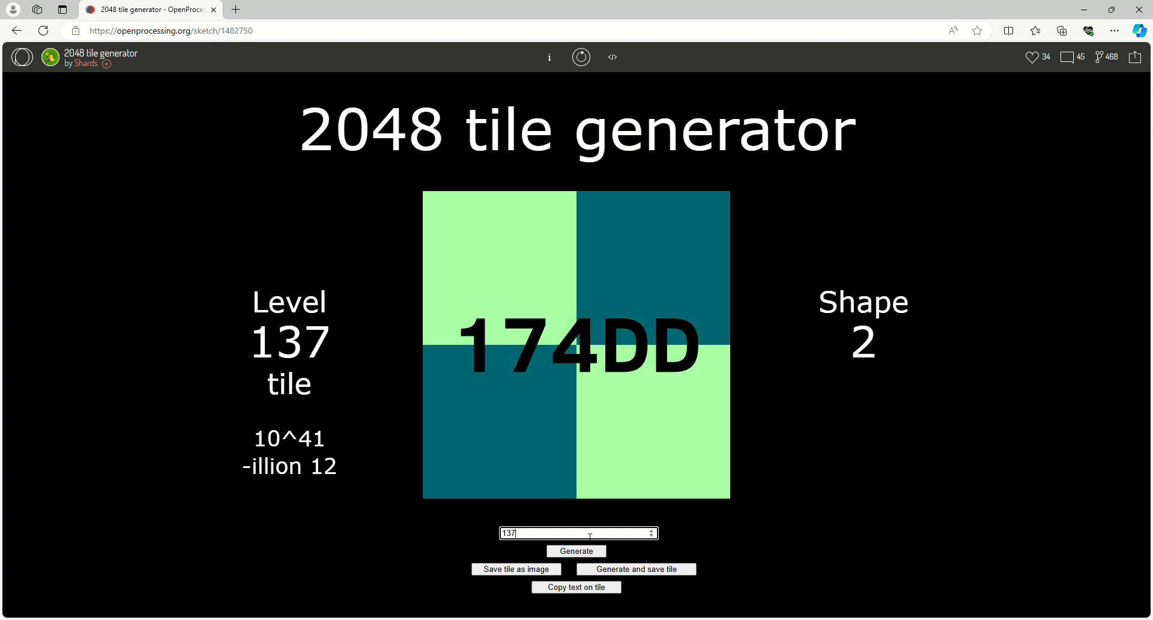
click(650, 529)
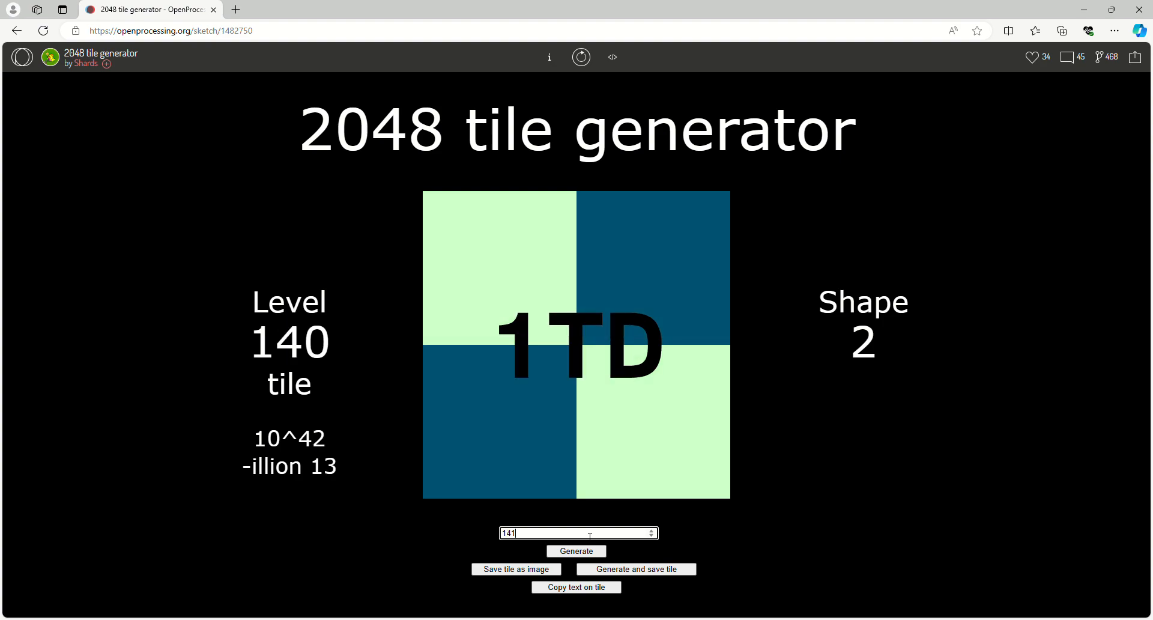
click(576, 551)
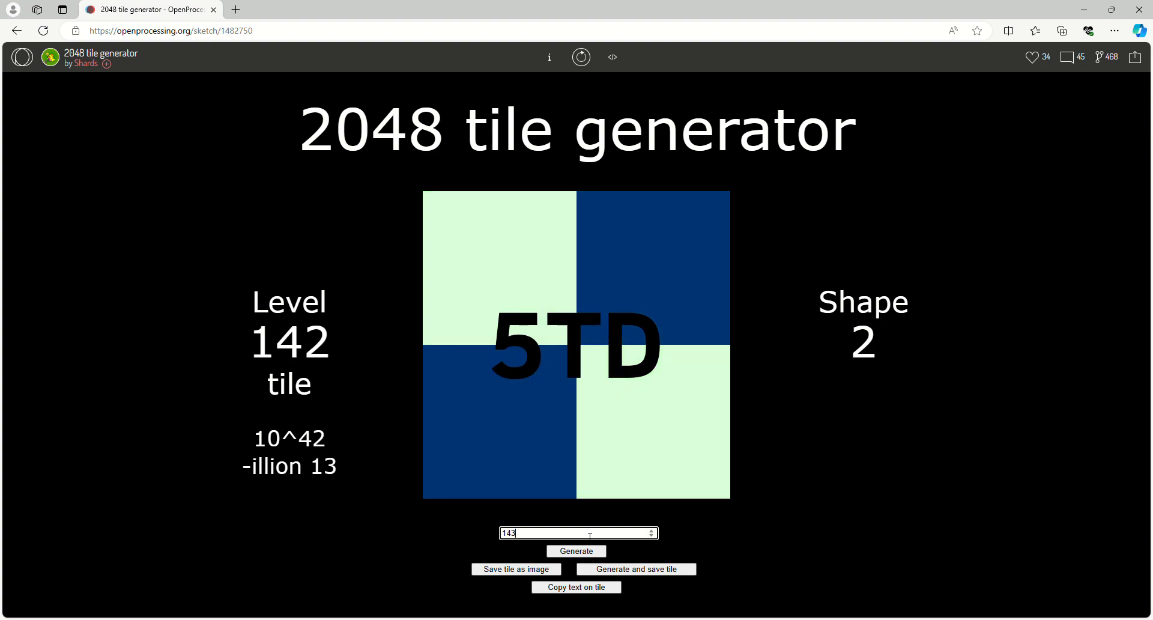
click(576, 551)
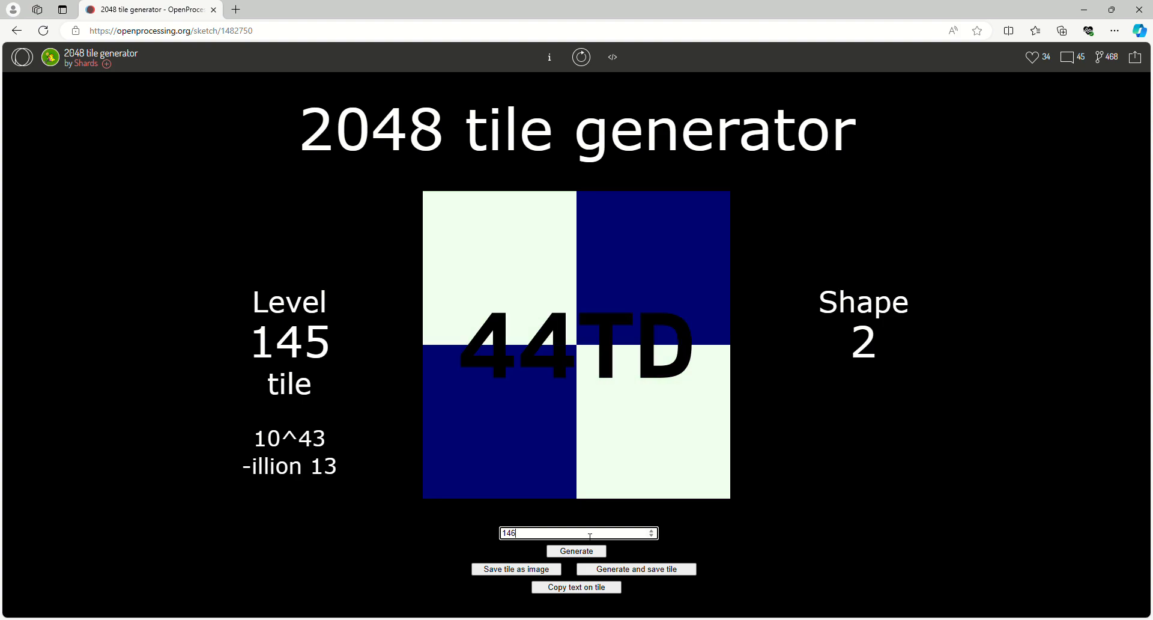
click(576, 551)
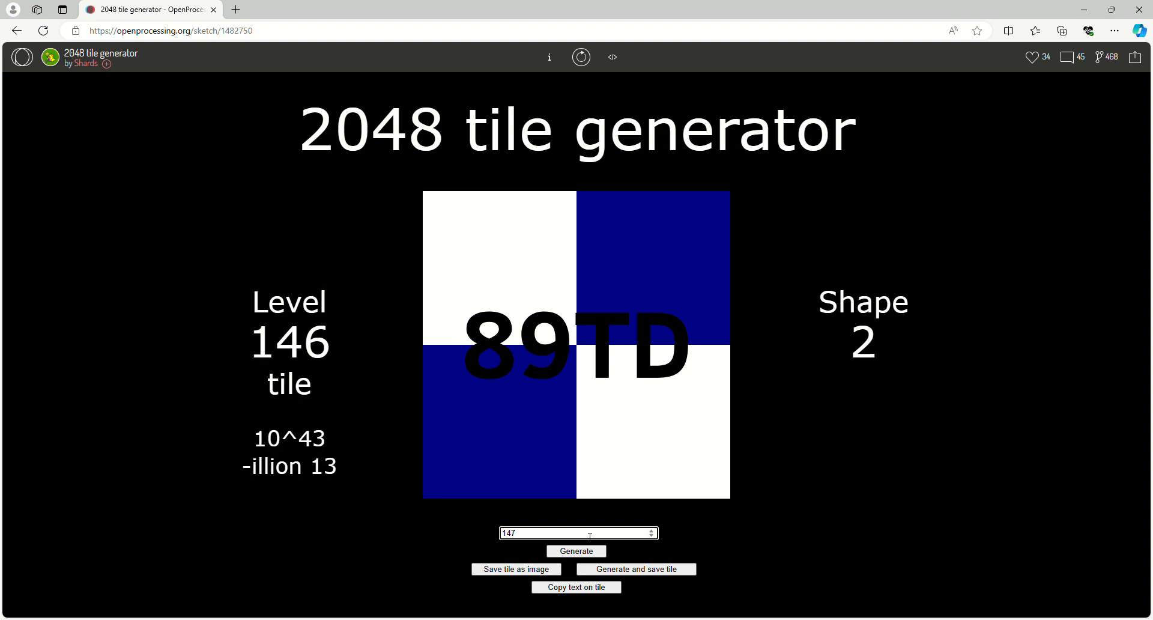
click(576, 551)
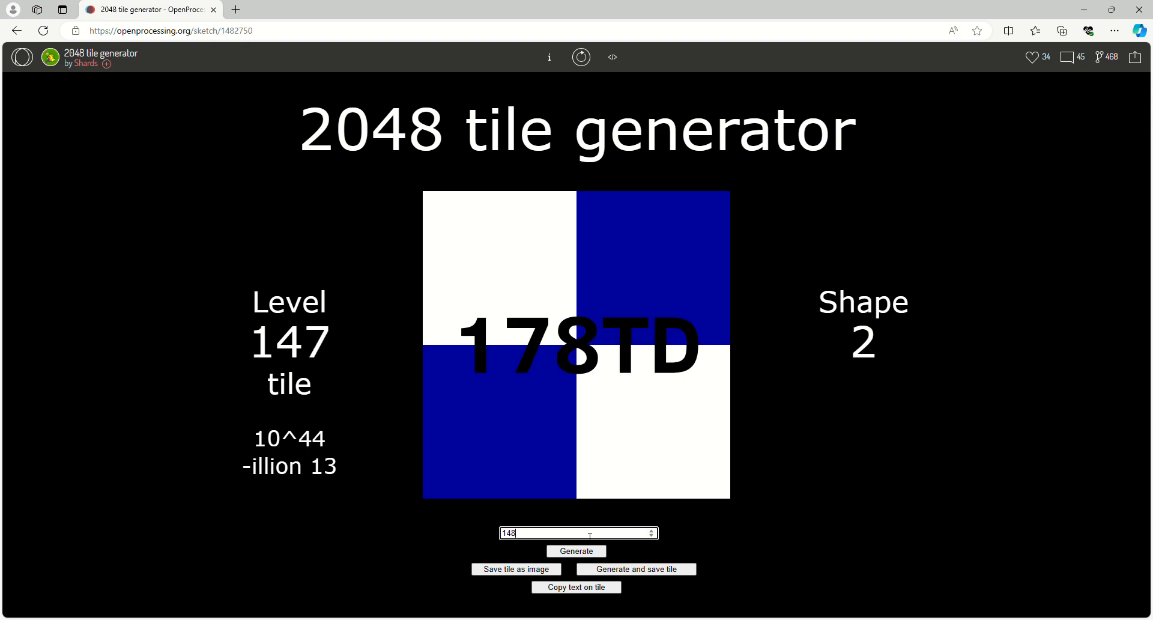
click(576, 550)
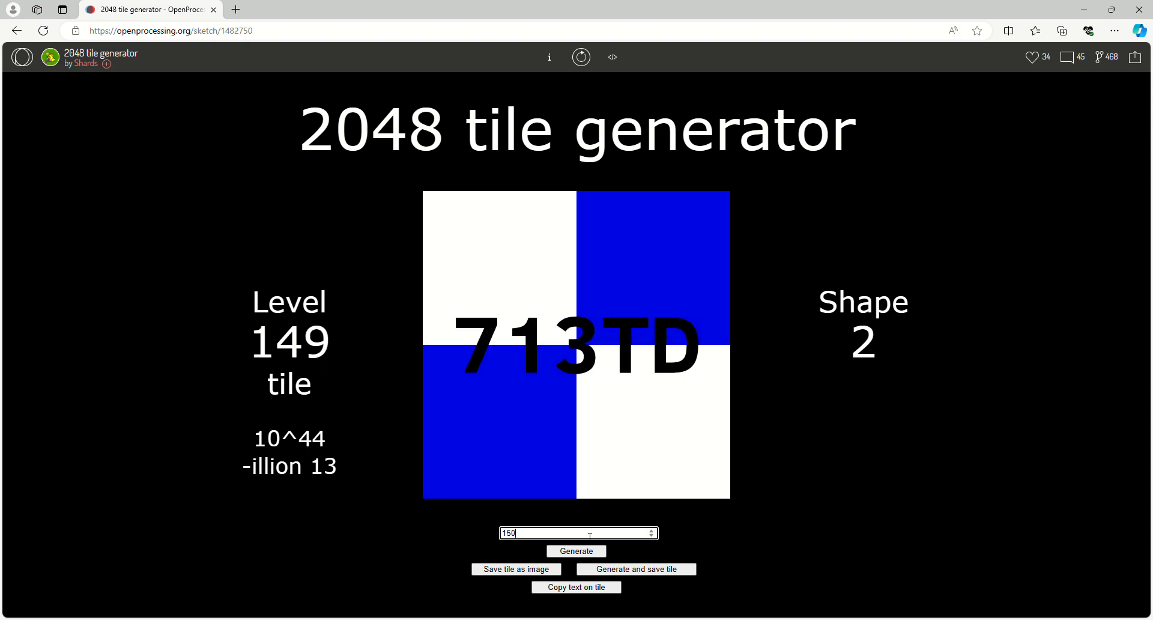
click(576, 551)
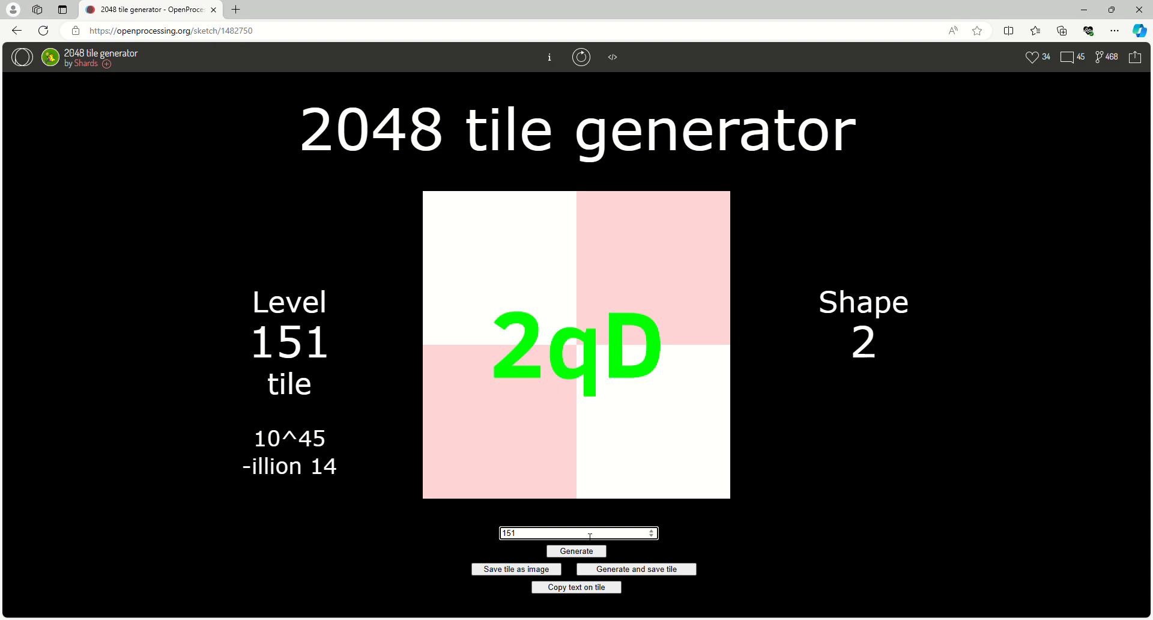
click(576, 551)
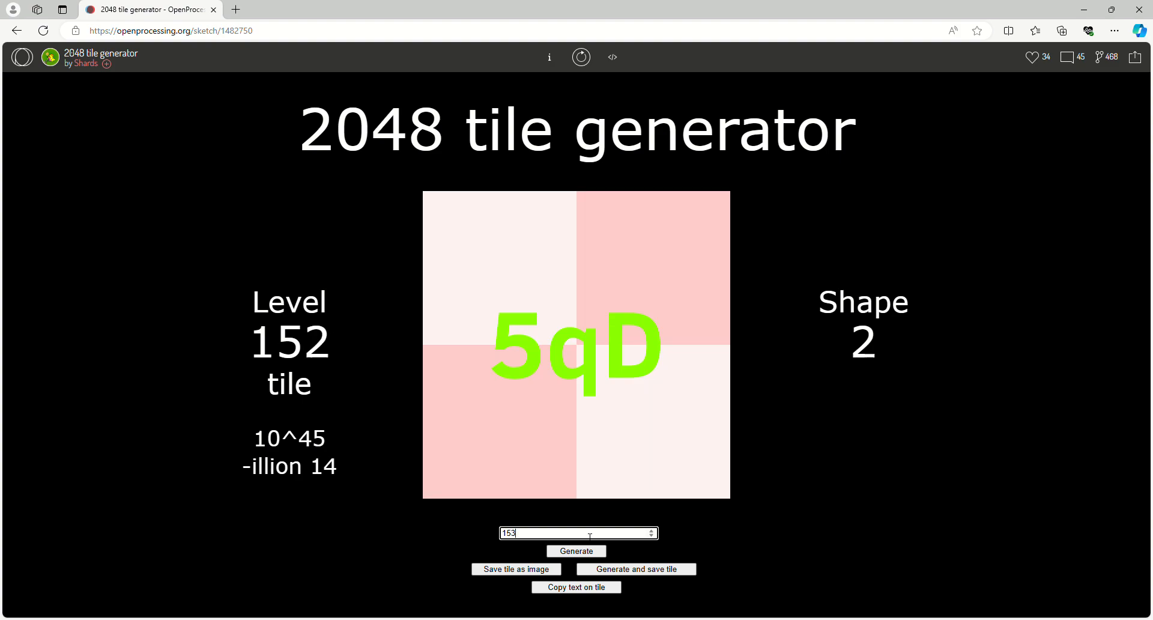
click(576, 551)
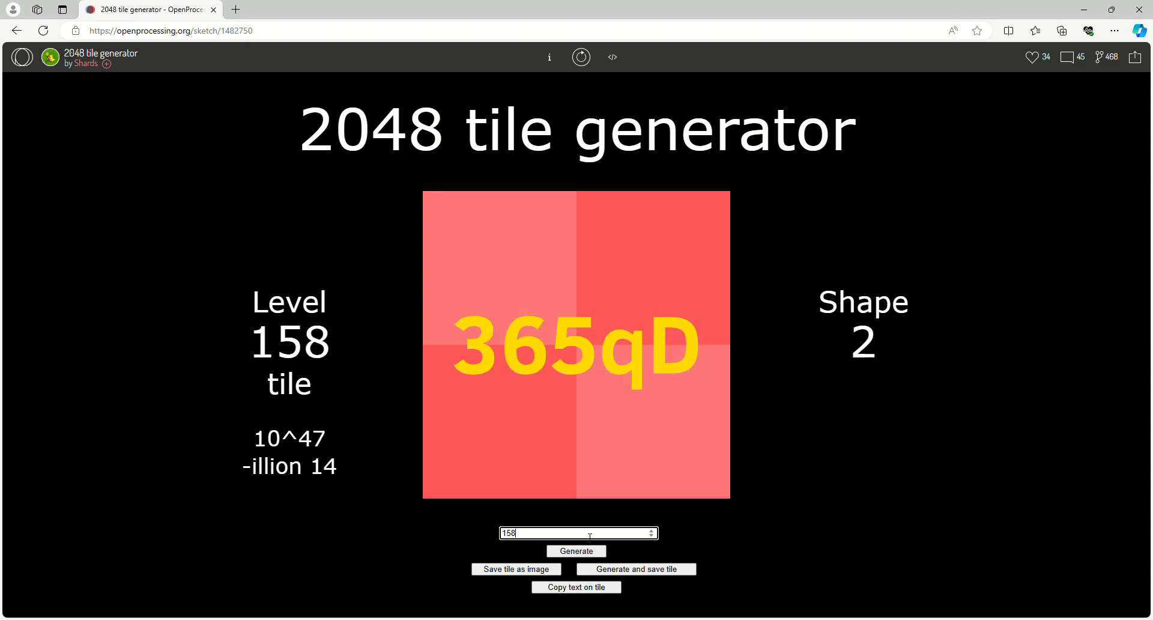
Raise the tile level past 194 (250D) to level 200, showing the 1ND tile.
click(576, 551)
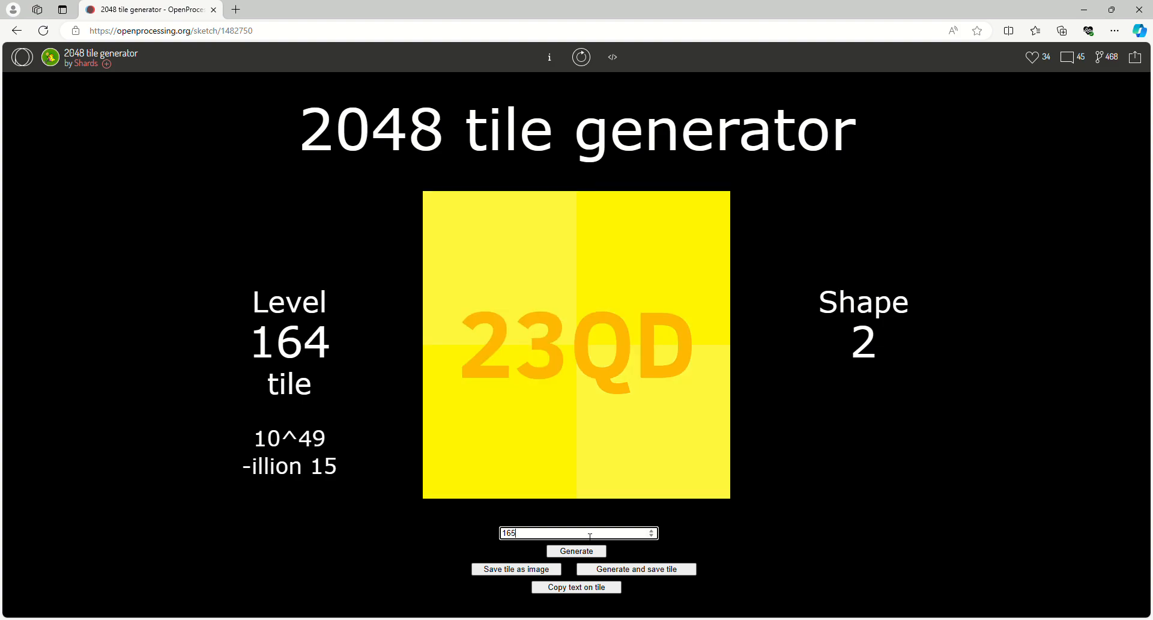
click(576, 551)
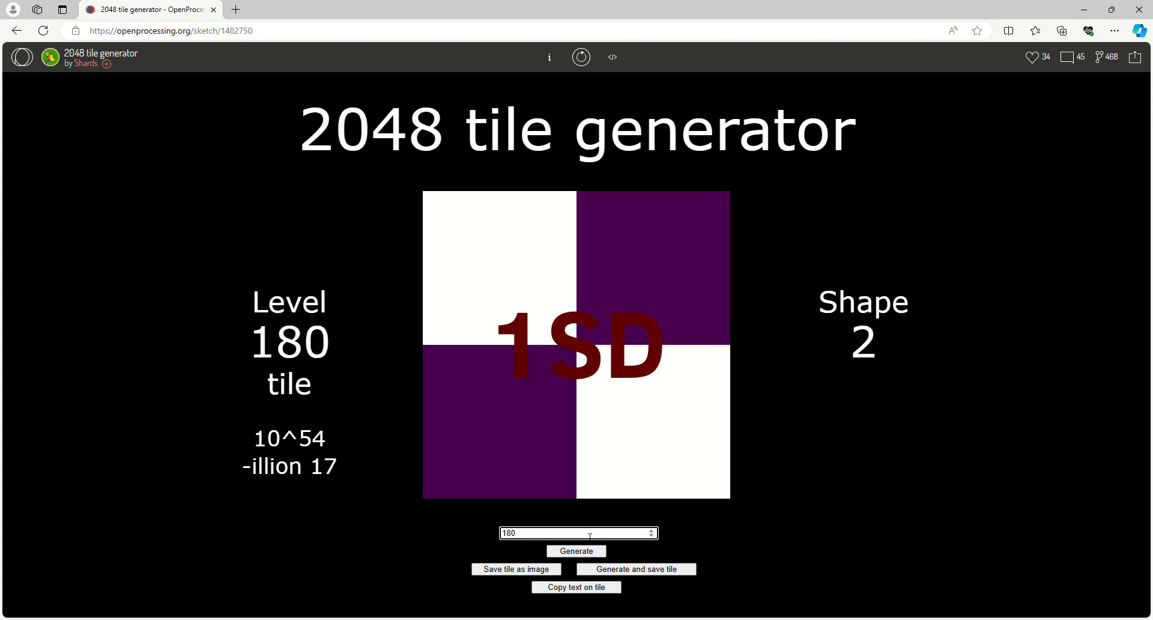
click(577, 550)
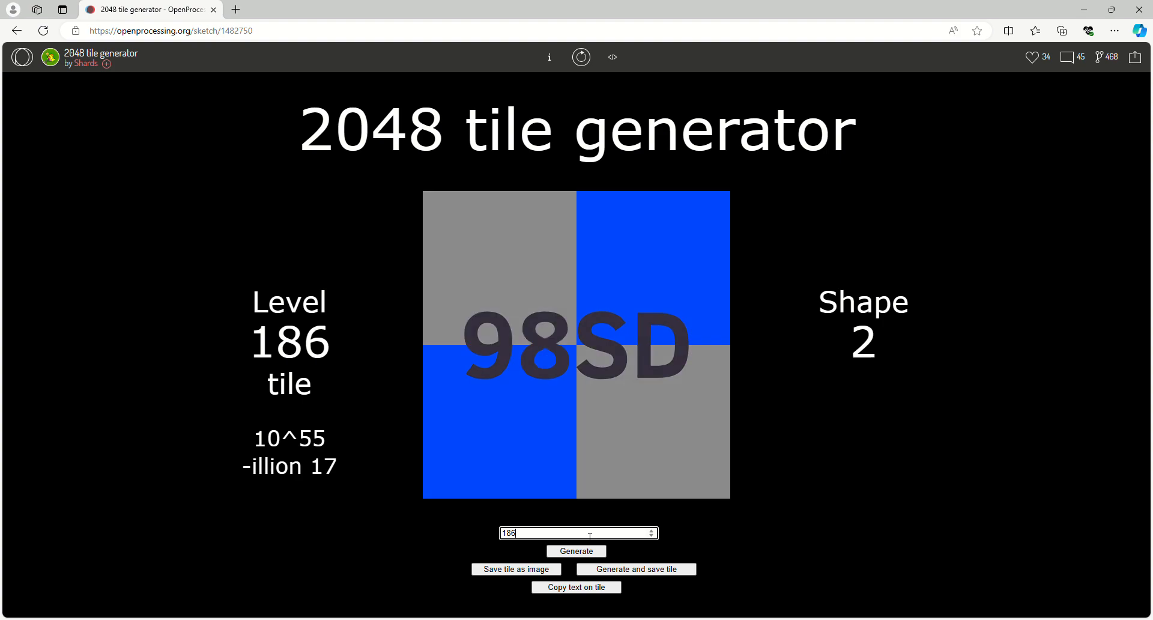
click(576, 551)
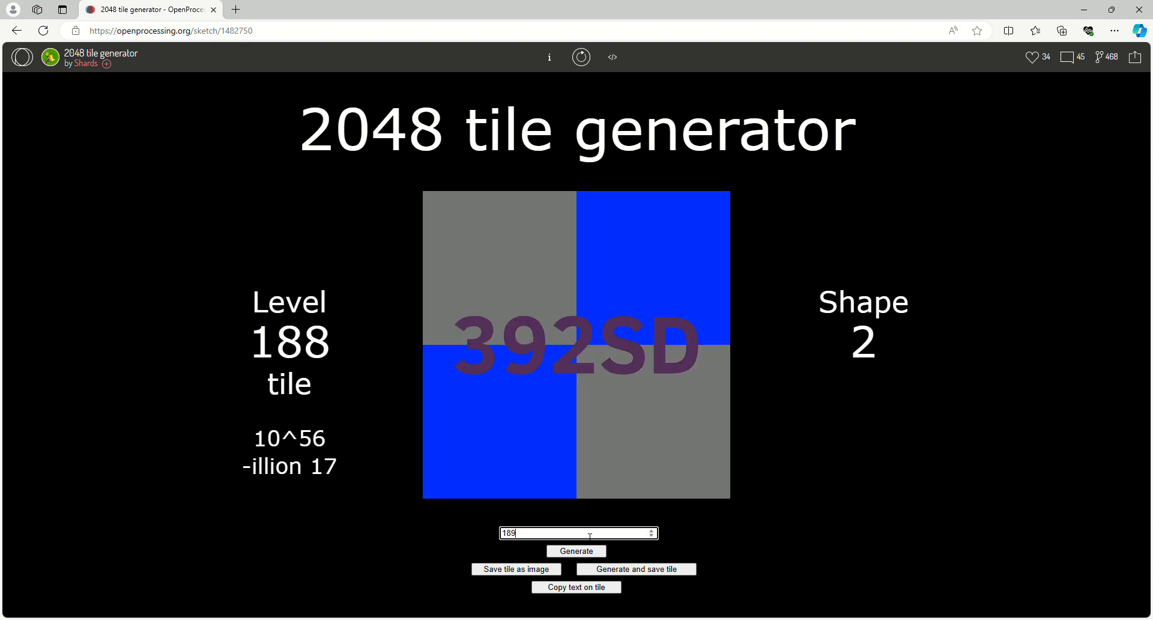
click(576, 550)
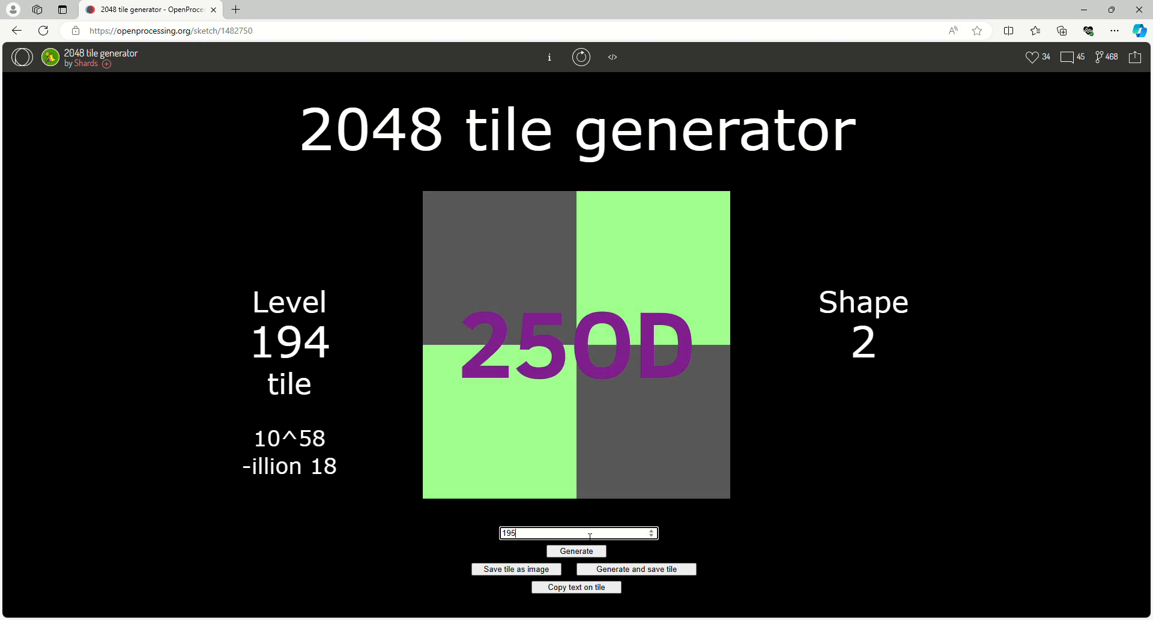
click(576, 550)
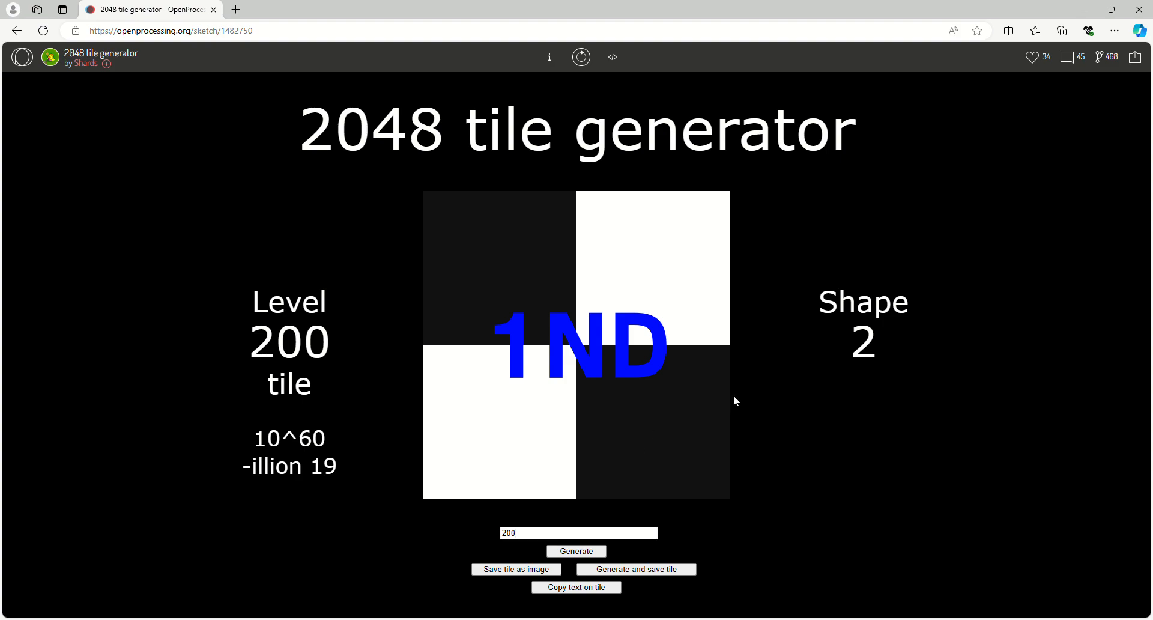
mouse_move(712, 237)
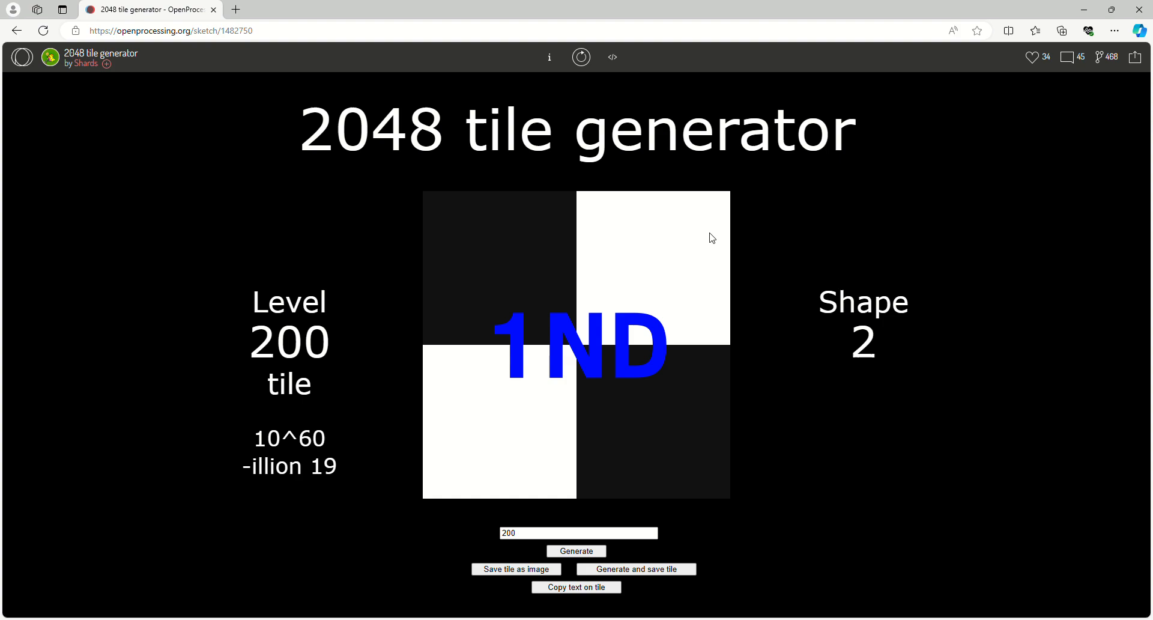
mouse_move(603, 308)
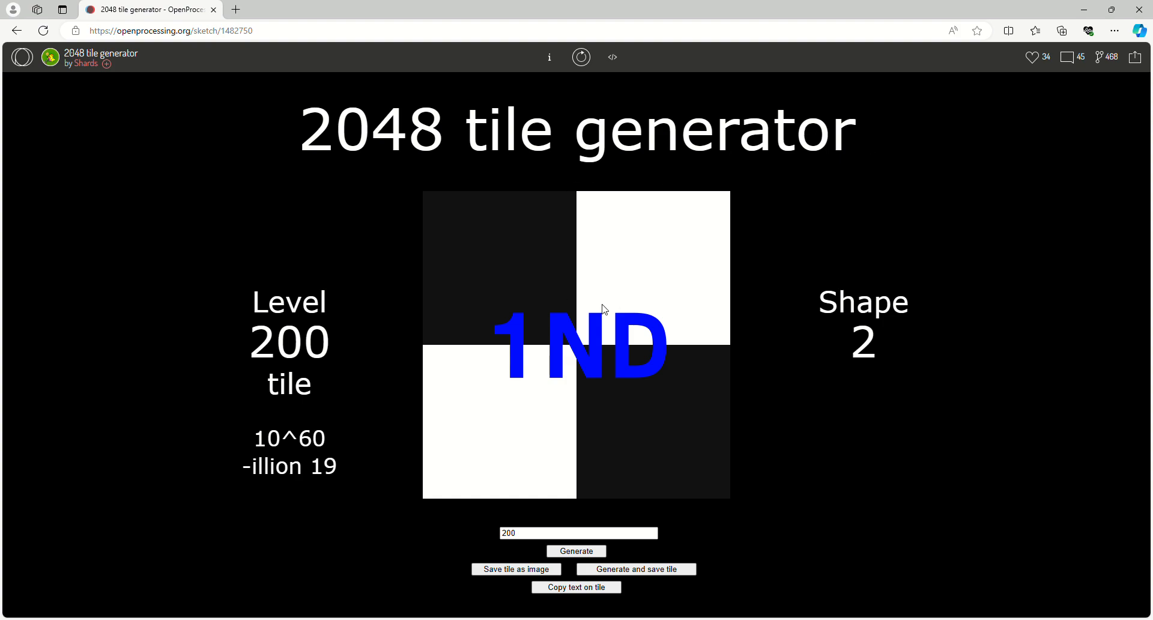
mouse_move(1006, 119)
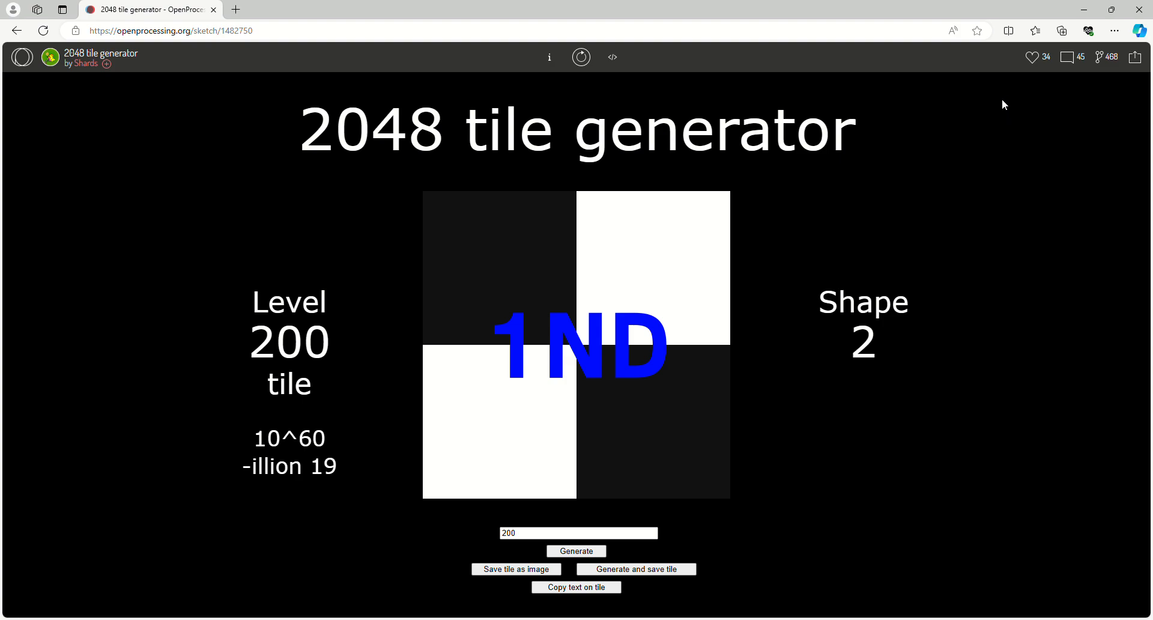
mouse_move(1078, 108)
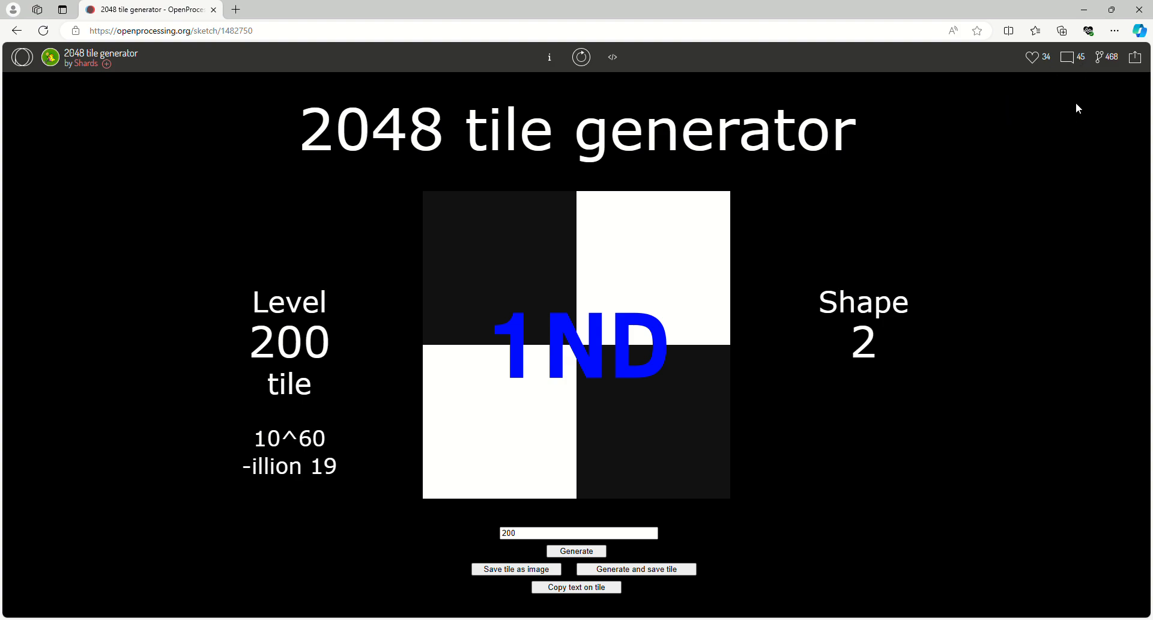